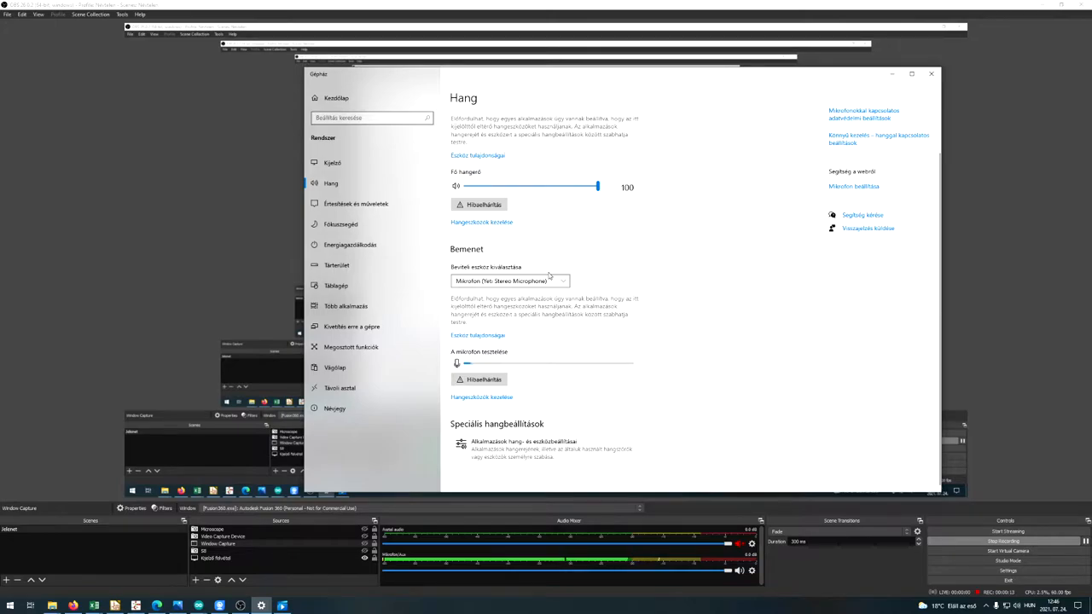
# - Show the available input microphones in the Sound page's input device list
pyautogui.click(508, 280)
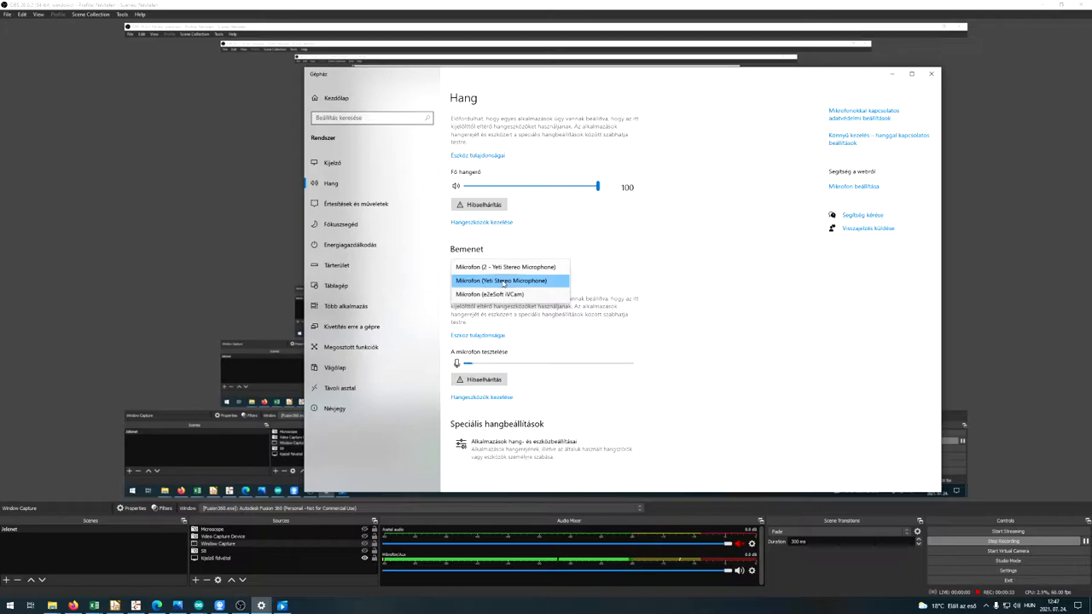
# - Try 'Mikrofon (2 - Yeti Stereo Microphone)', then set input back to 'Mikrofon (Yeti Stereo Microphone)'
pyautogui.click(509, 266)
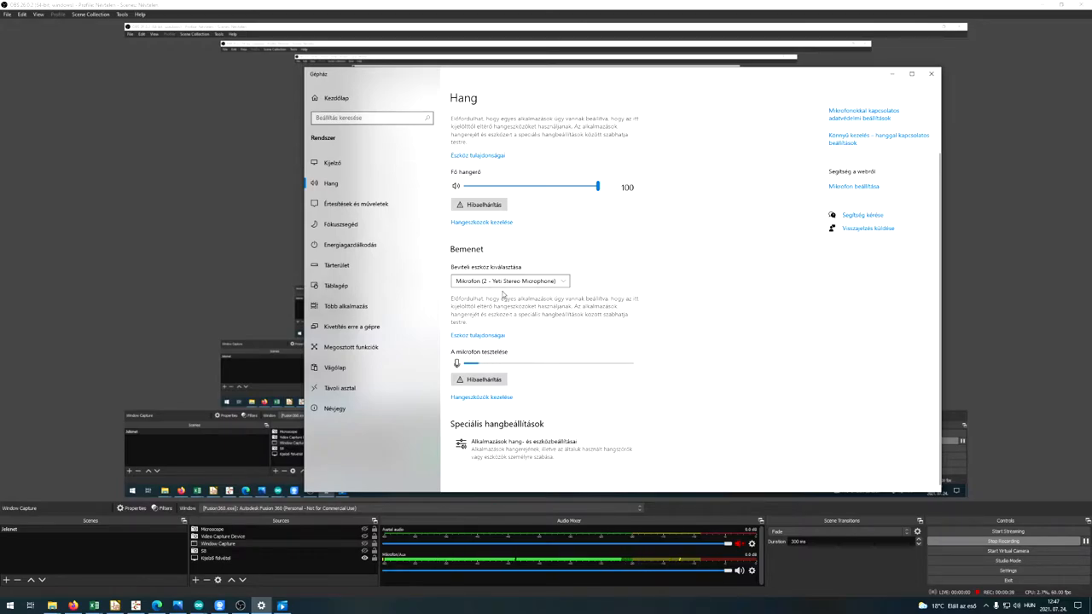
pyautogui.click(509, 280)
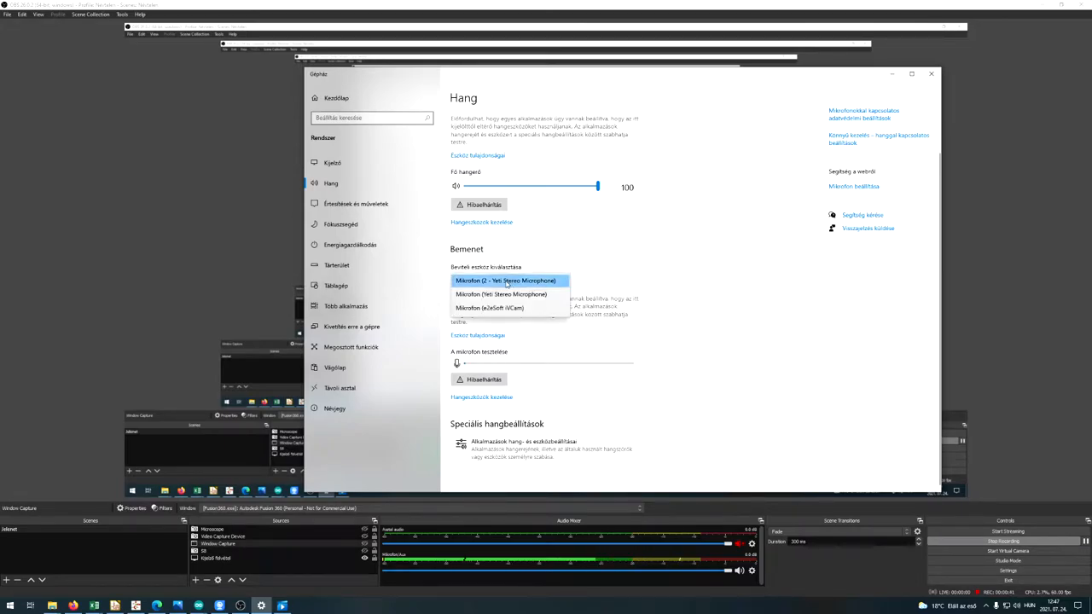
pyautogui.moveTo(502, 293)
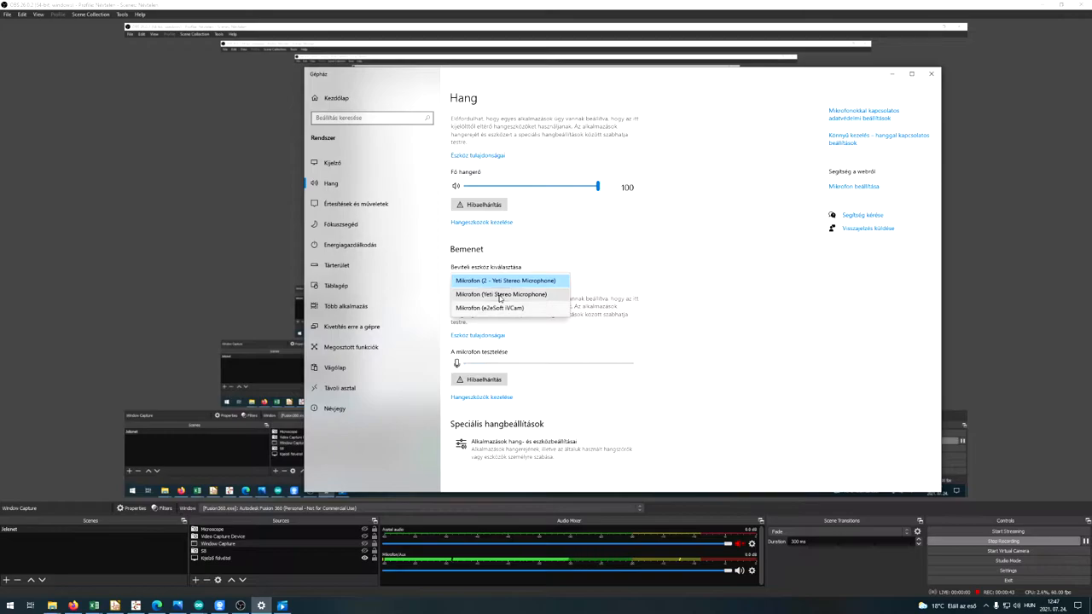
pyautogui.click(502, 294)
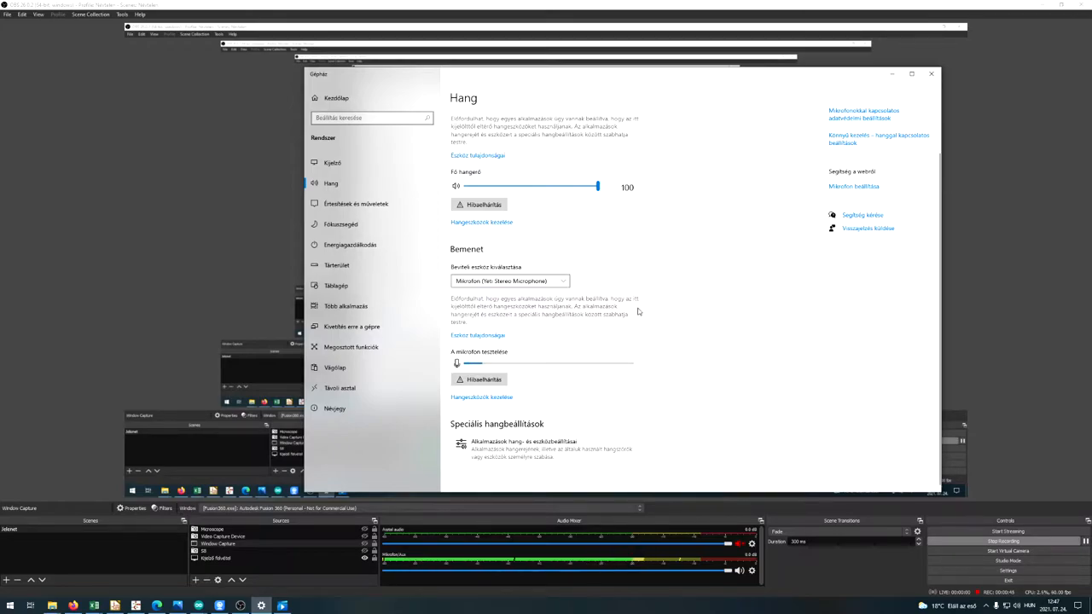